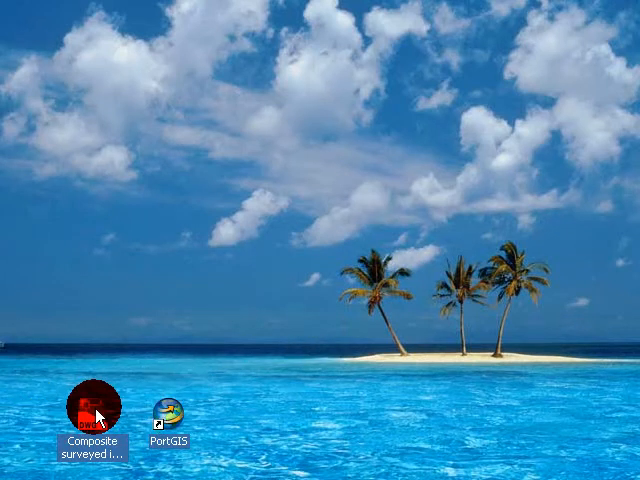
Step: Open 'Composite surveyed improvements map 03-14-07' in AutoCAD and dismiss the missing-project message
{"action": "double_click", "coordinate": [95, 410]}
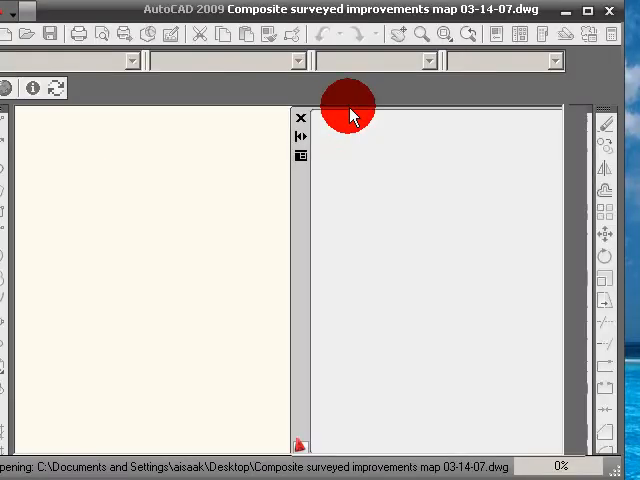
{"action": "left_click", "coordinate": [300, 117]}
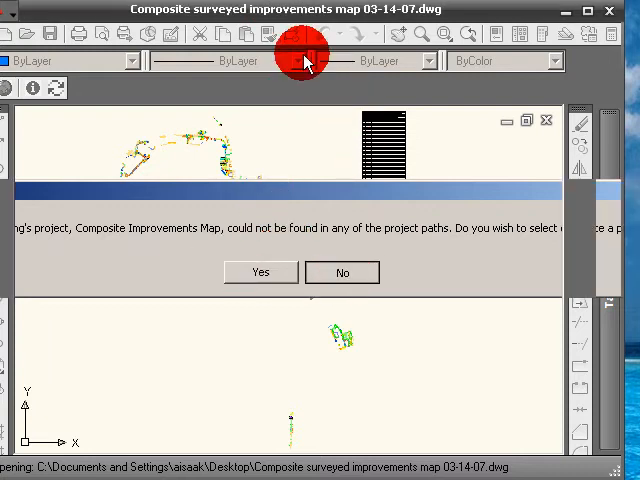
{"action": "left_click", "coordinate": [341, 272]}
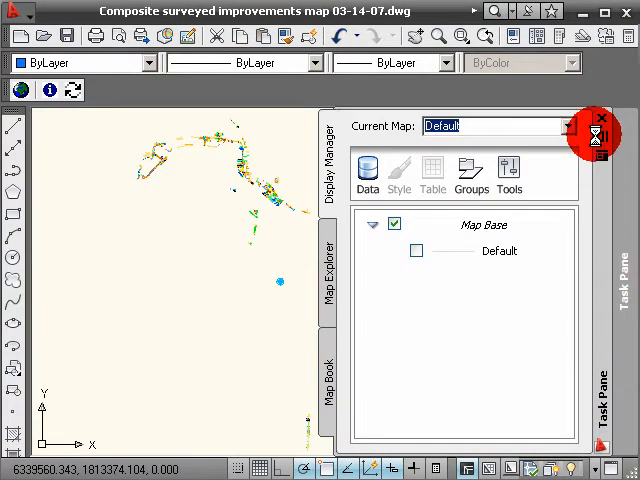
{"action": "left_click", "coordinate": [593, 123]}
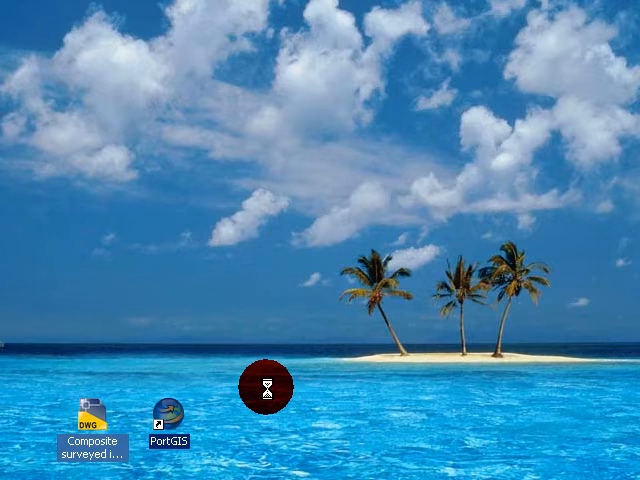
{"action": "mouse_move", "coordinate": [92, 410]}
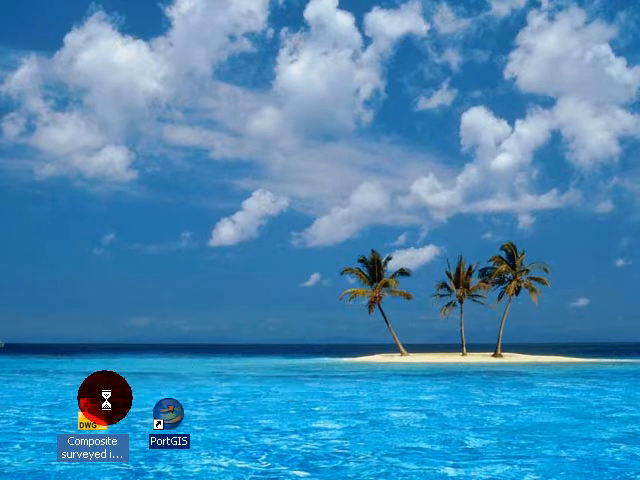
Step: Reopen the surveyed improvements drawing from its desktop icon
{"action": "double_click", "coordinate": [97, 404]}
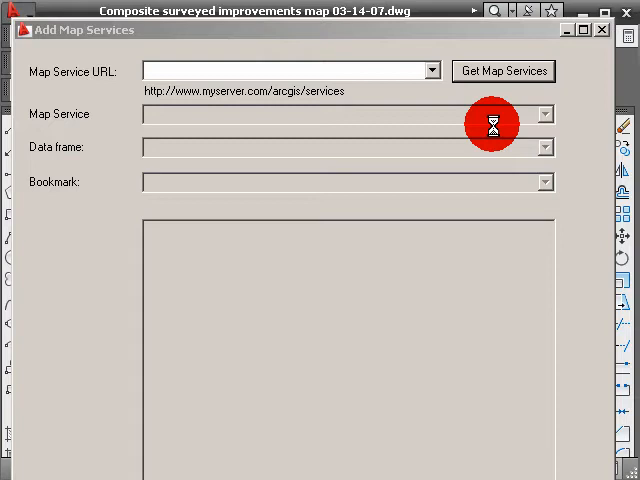
Step: Choose the map service and its map content in the Add Map Services dialog
{"action": "left_click", "coordinate": [503, 70]}
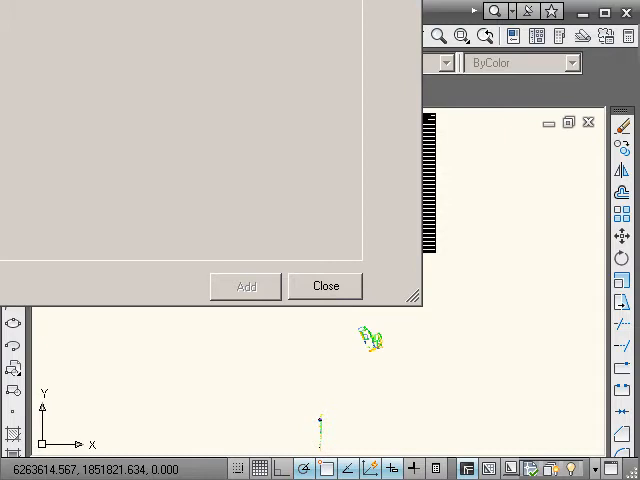
{"action": "left_click", "coordinate": [245, 286]}
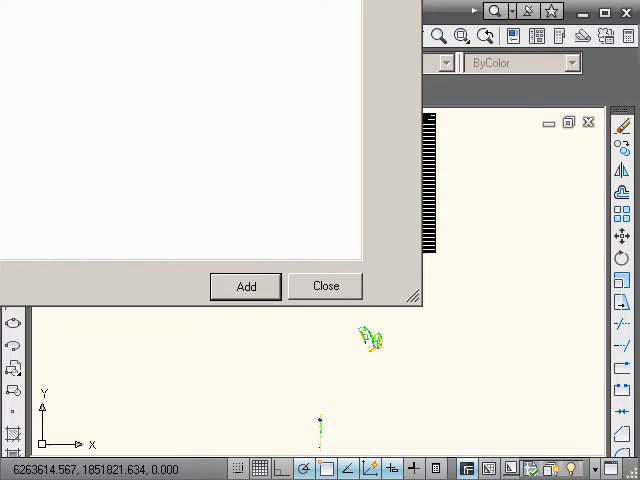
{"action": "left_click", "coordinate": [245, 286]}
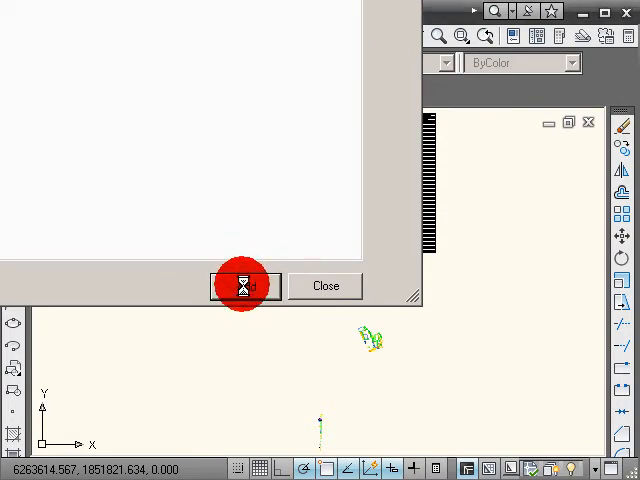
Step: Add the selected ArcGIS map service beneath the survey linework
{"action": "left_click", "coordinate": [326, 285]}
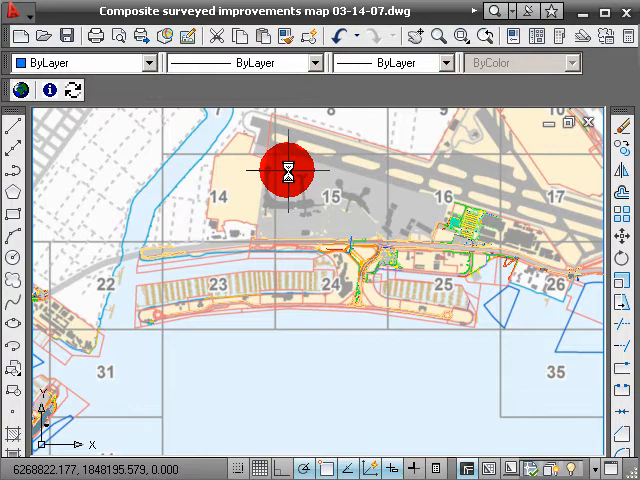
{"action": "mouse_move", "coordinate": [405, 235]}
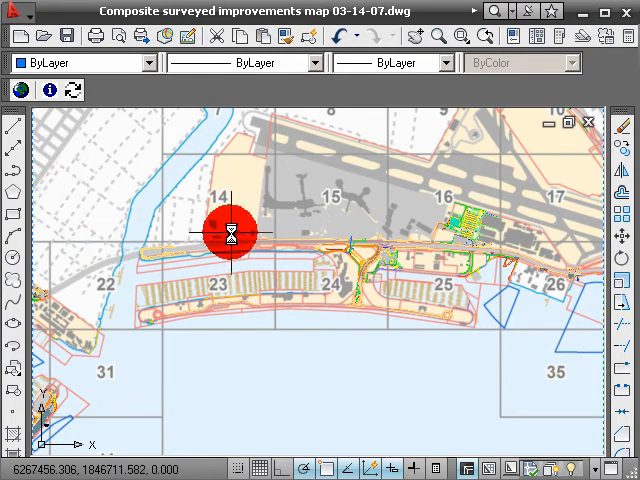
{"action": "mouse_move", "coordinate": [228, 232]}
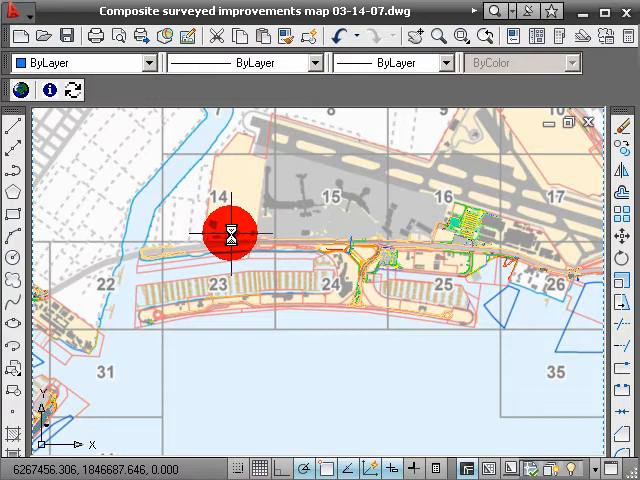
{"action": "mouse_move", "coordinate": [390, 190]}
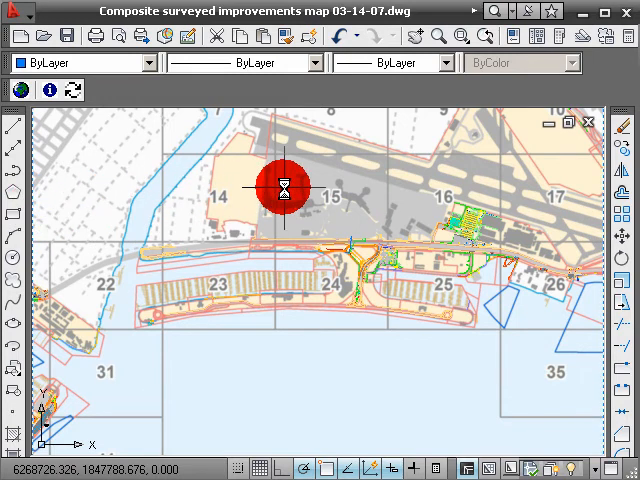
{"action": "right_click", "coordinate": [285, 188]}
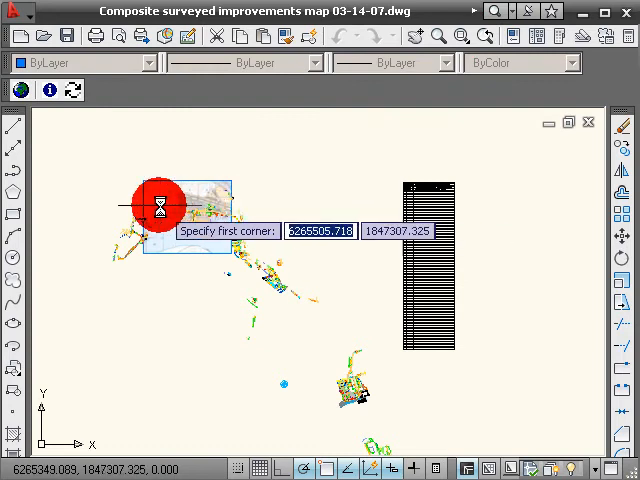
Step: Window-zoom onto the Harbor Island parcels near grid 25
{"action": "left_click", "coordinate": [165, 205]}
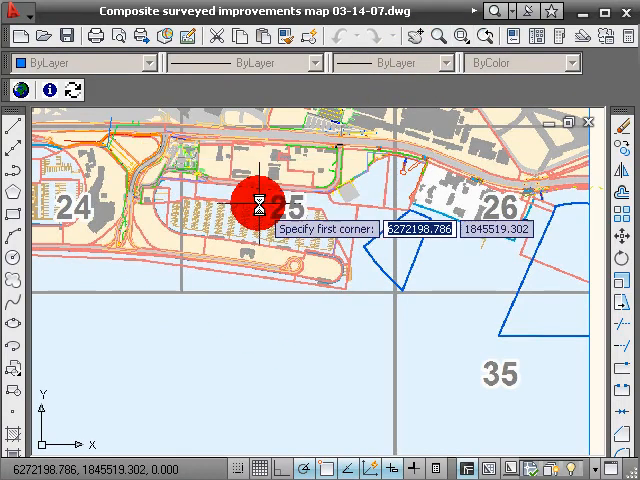
{"action": "left_click", "coordinate": [258, 205]}
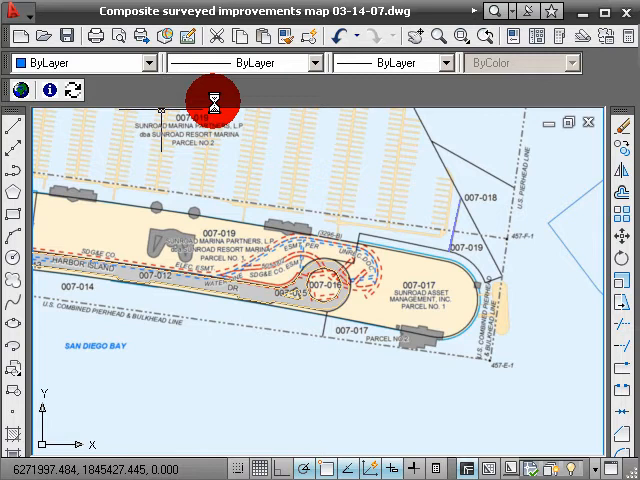
{"action": "mouse_move", "coordinate": [30, 225]}
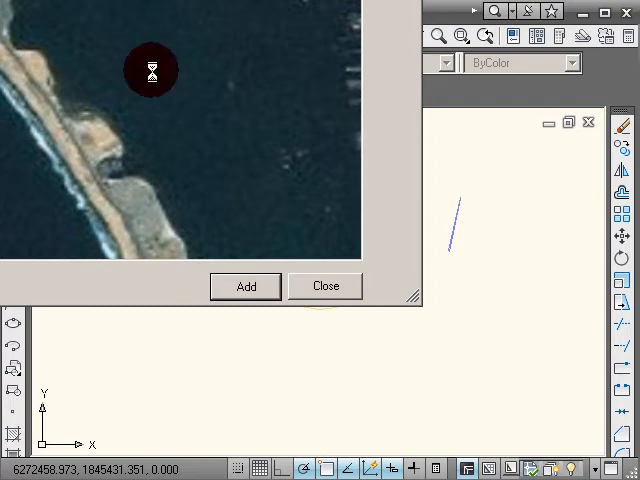
{"action": "mouse_move", "coordinate": [345, 257]}
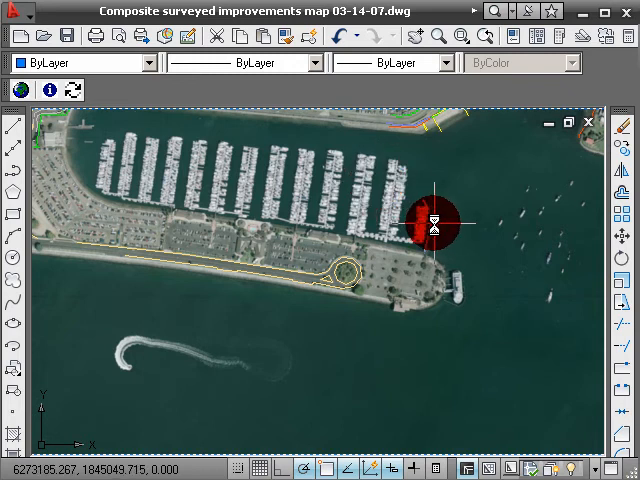
{"action": "mouse_move", "coordinate": [445, 177]}
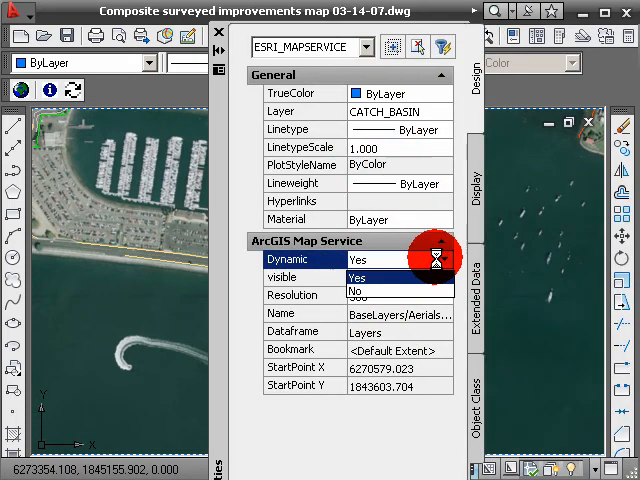
Step: Set the aerial map service's Dynamic property to No and close Properties
{"action": "left_click", "coordinate": [351, 292]}
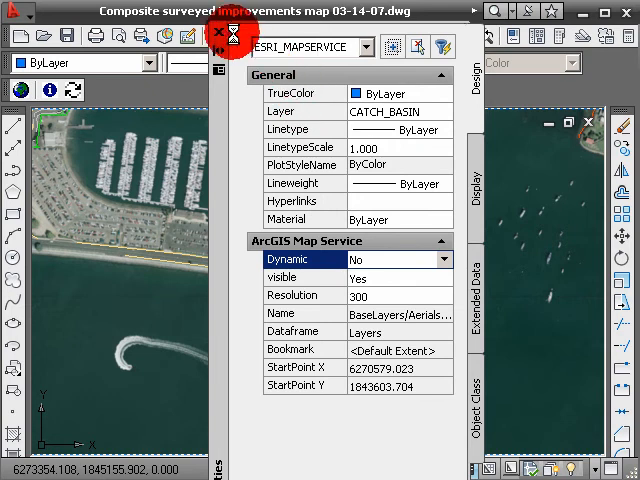
{"action": "left_click", "coordinate": [218, 33]}
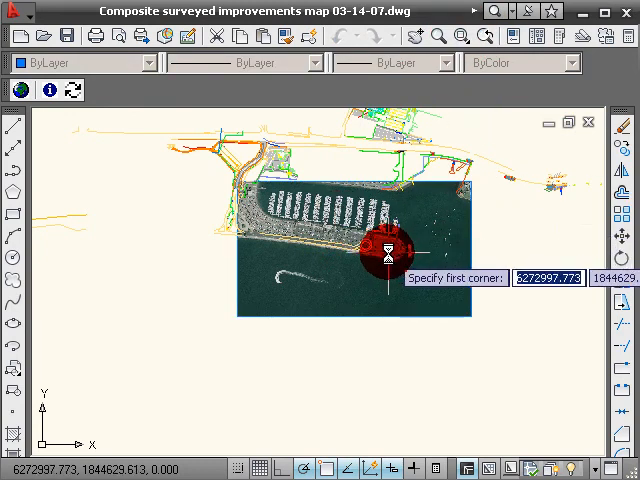
Step: Start a zoom window around the Harbor Island roundabout on the aerial image
{"action": "left_click", "coordinate": [385, 247]}
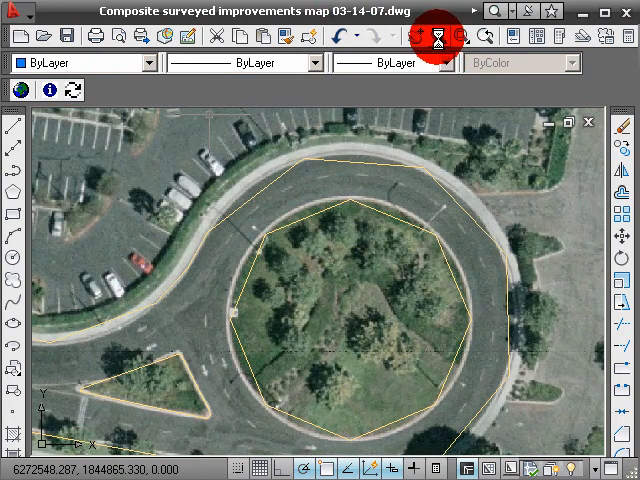
{"action": "mouse_move", "coordinate": [484, 35]}
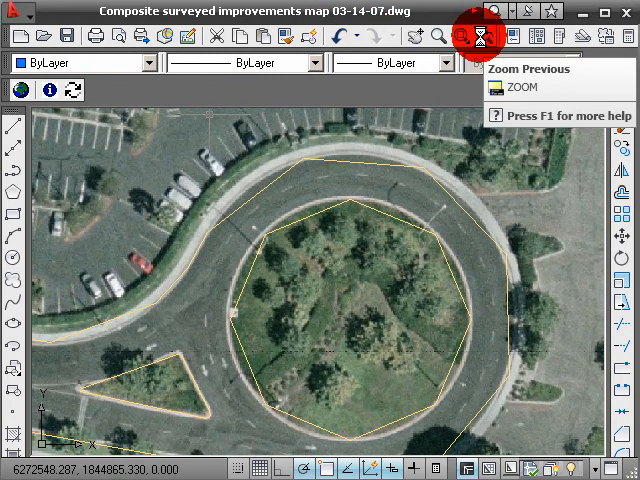